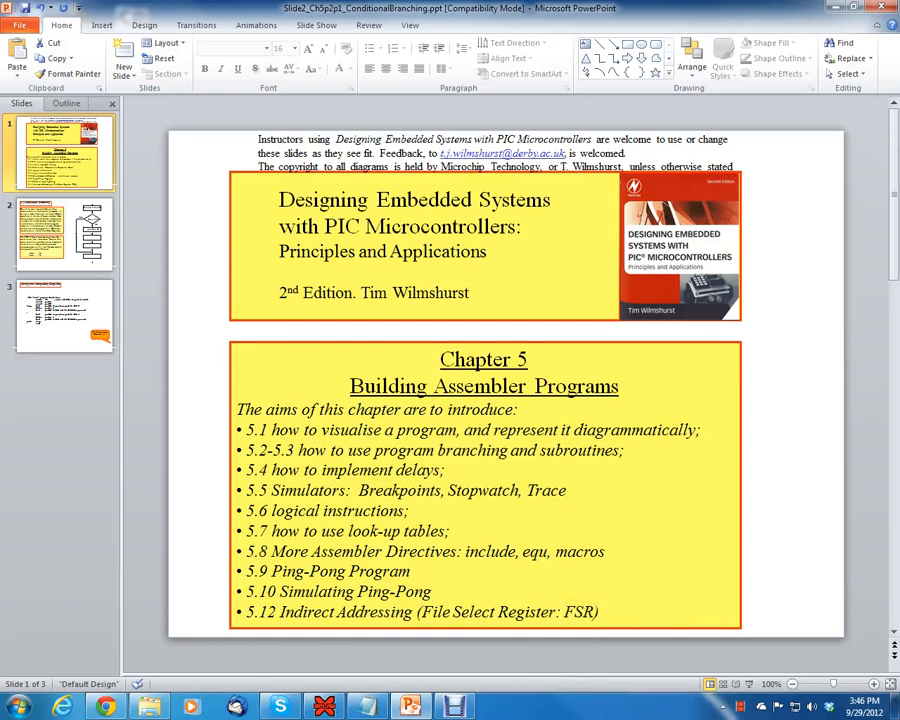
mouse_move(588, 332)
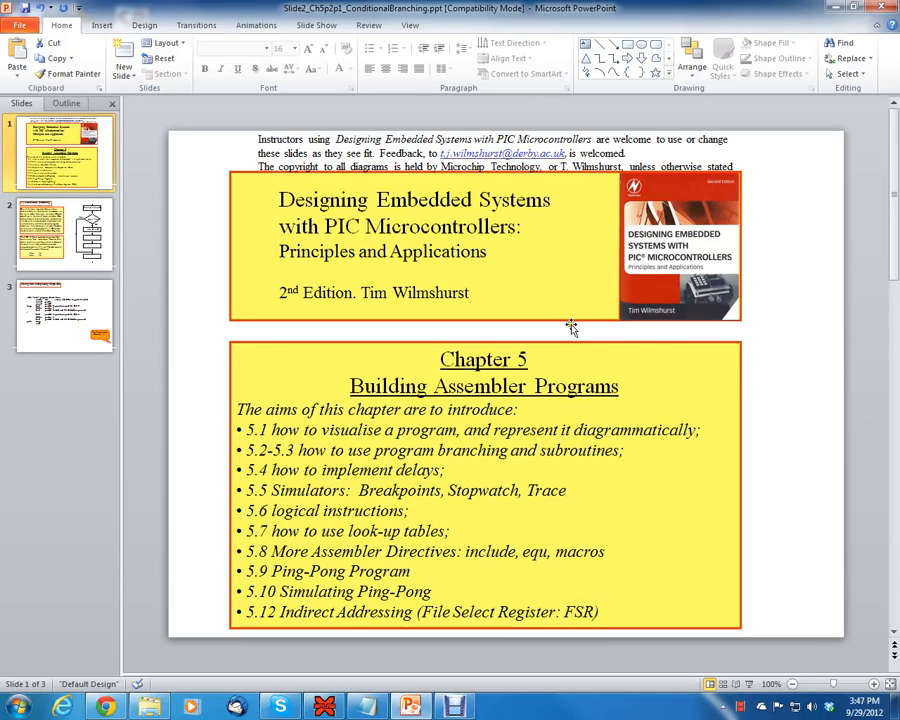
mouse_move(628, 250)
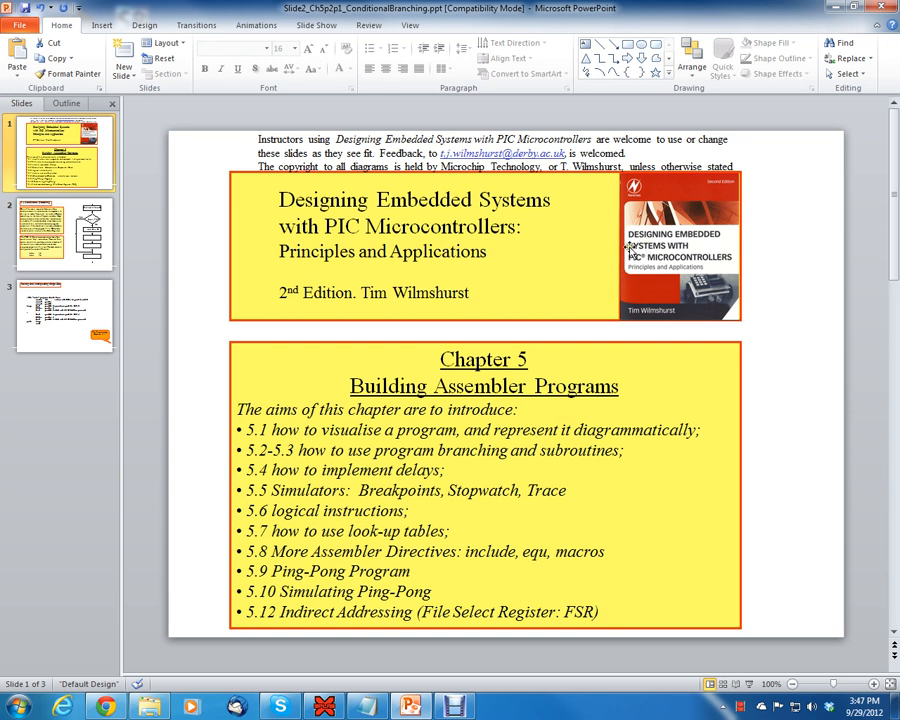
mouse_move(330, 212)
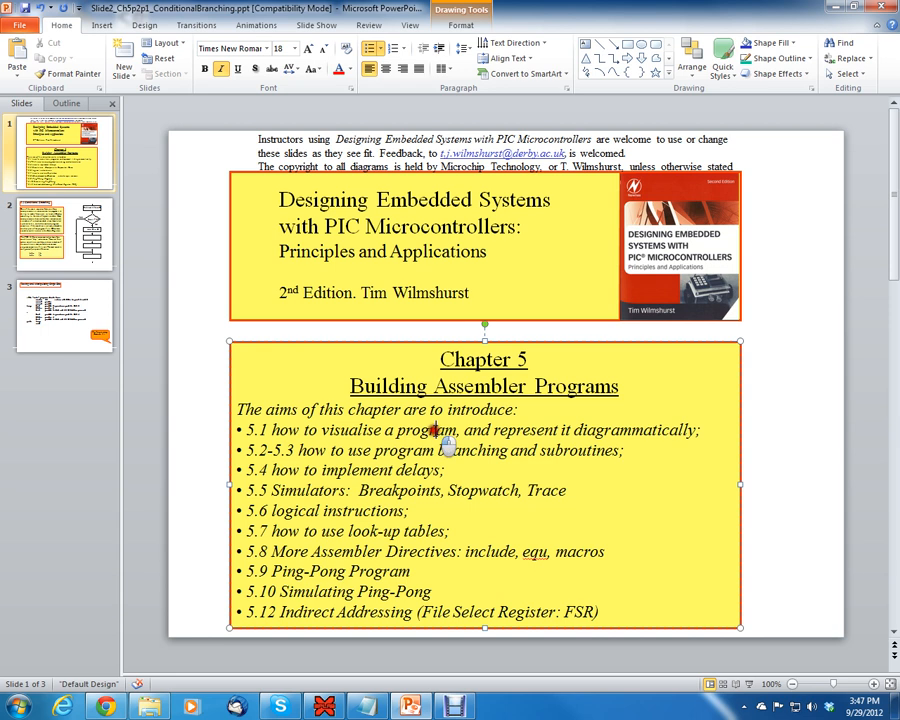
Show slide 2, '5.2 Conditional Branching', and focus its text and decision flowchart.
left_click(60, 232)
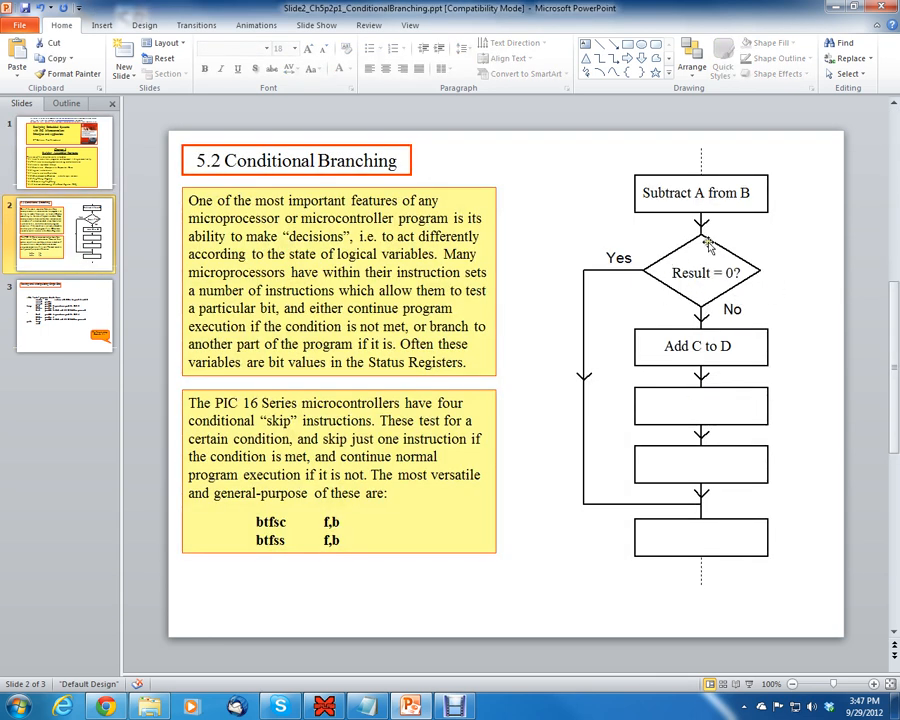
mouse_move(656, 280)
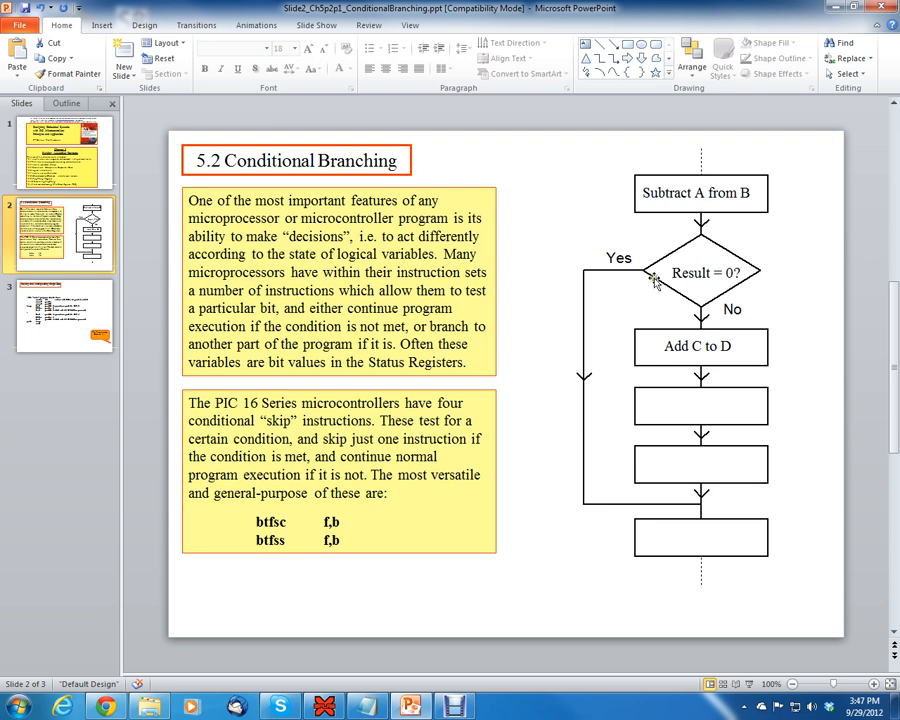
left_click(700, 272)
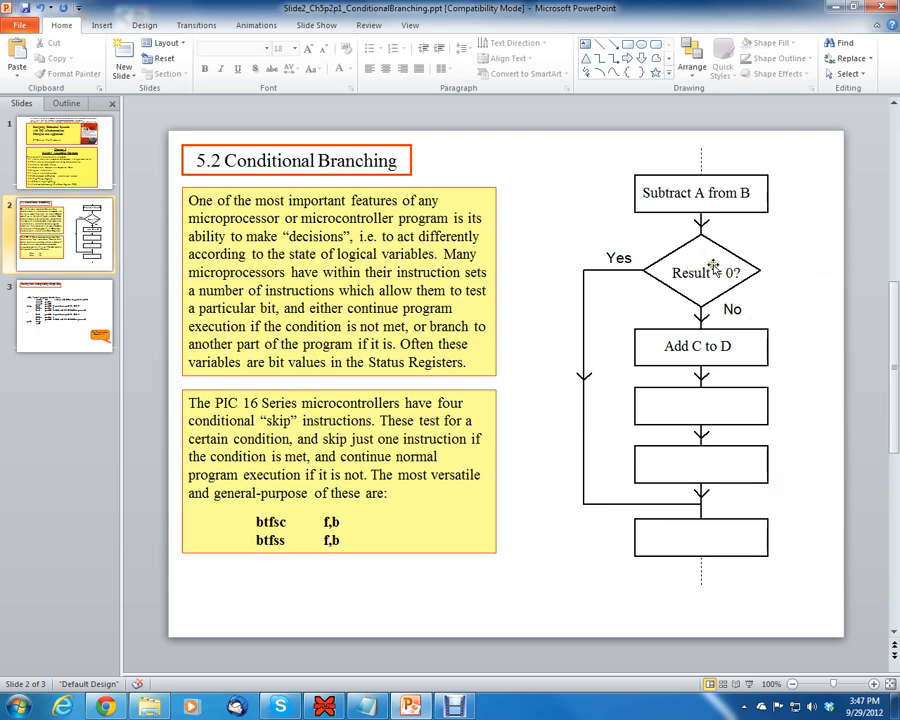
left_click(690, 280)
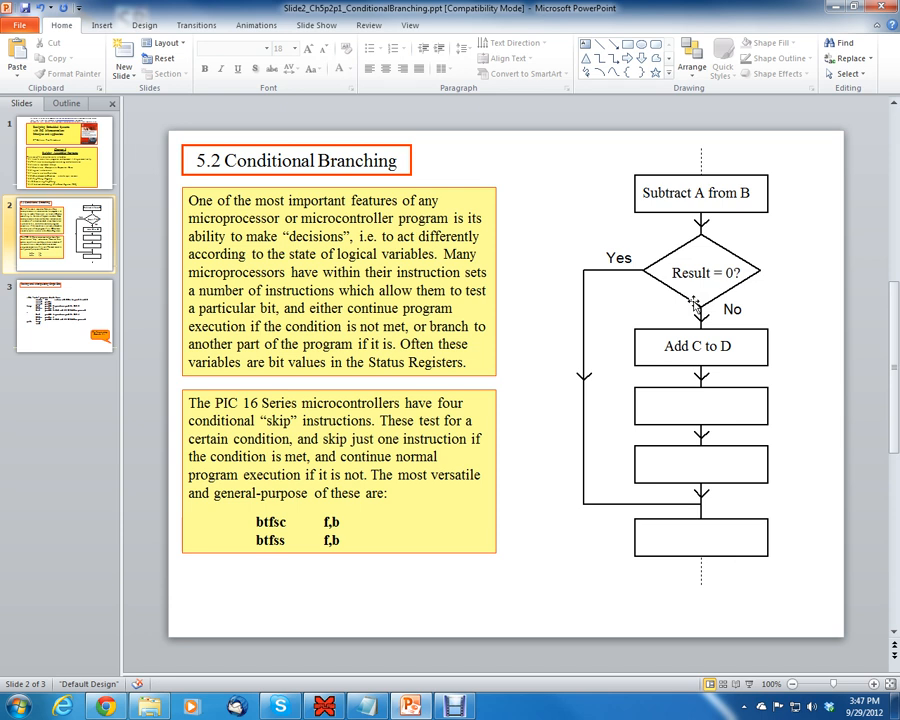
mouse_move(750, 278)
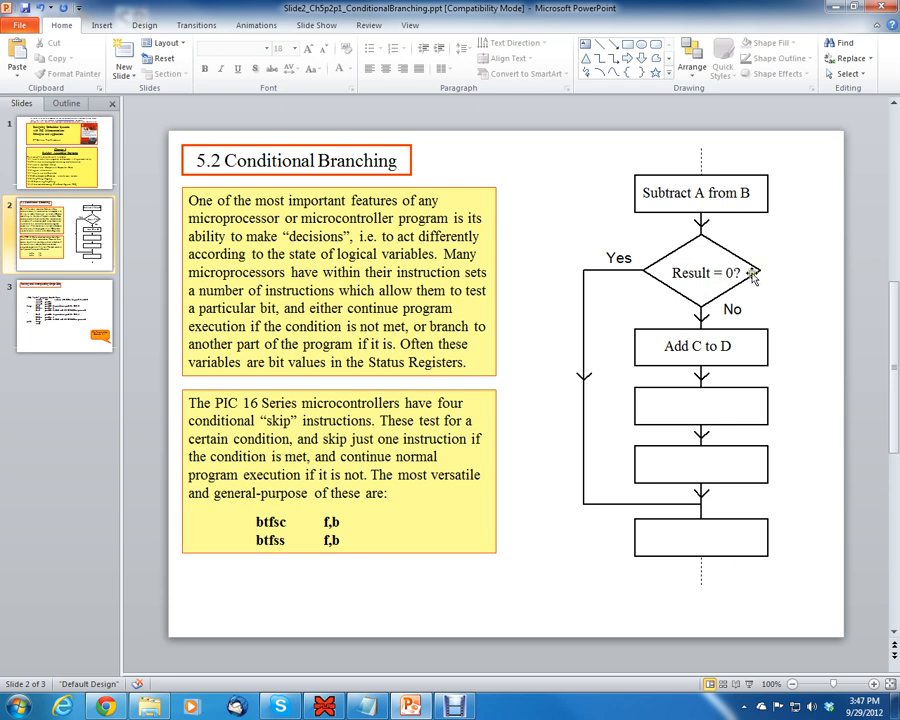
mouse_move(722, 284)
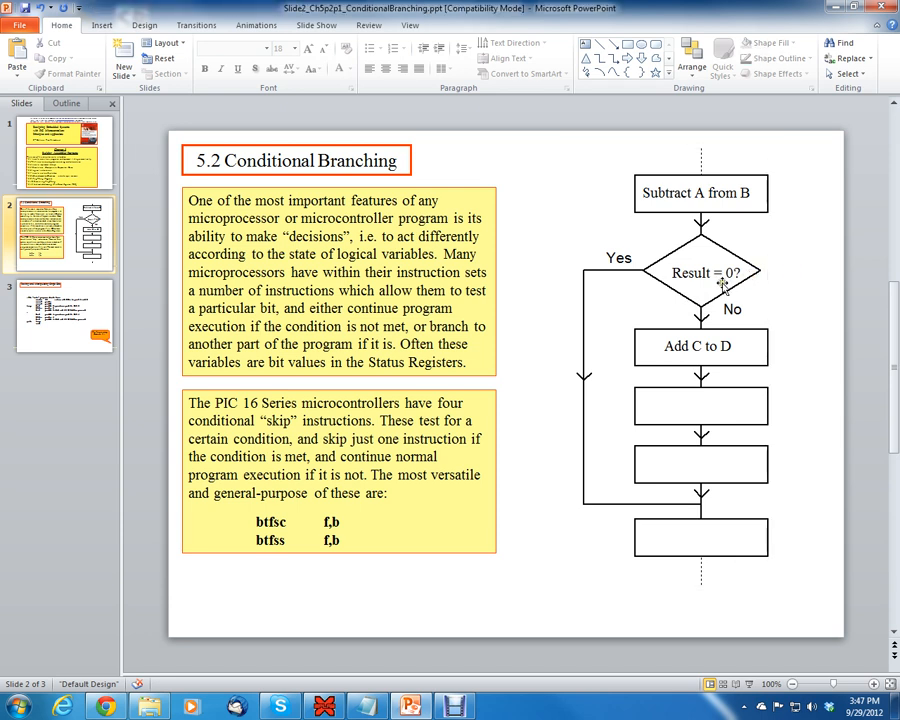
mouse_move(518, 372)
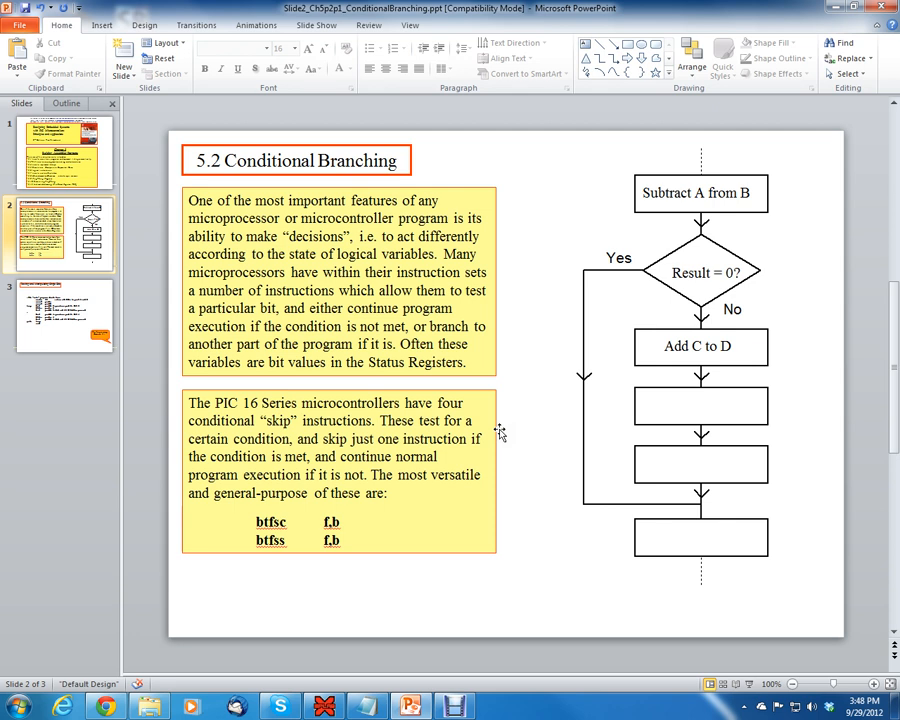
mouse_move(398, 474)
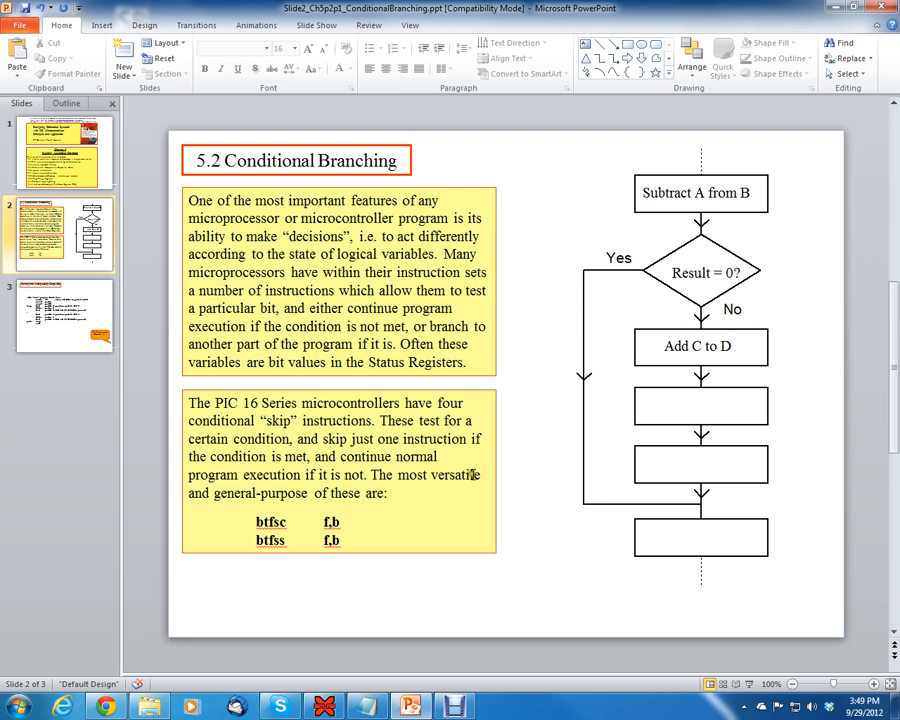
Select the text box holding the btfsc f,b and btfss f,b instruction lines.
left_click(290, 522)
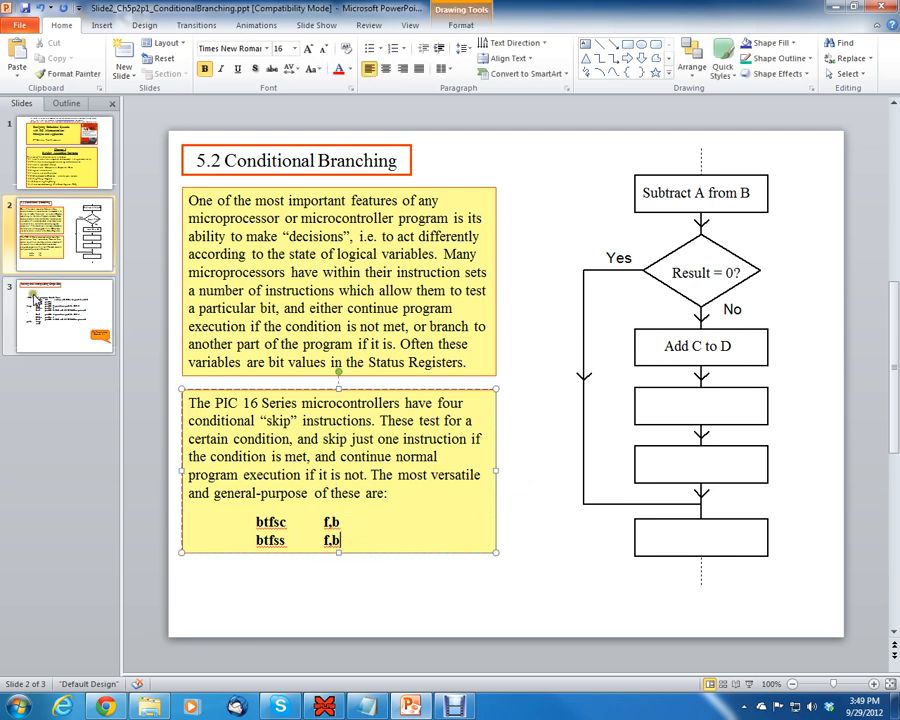
Show slide 3, 'Testing and Manipulating Single Bits', with its assembly code listing.
left_click(58, 316)
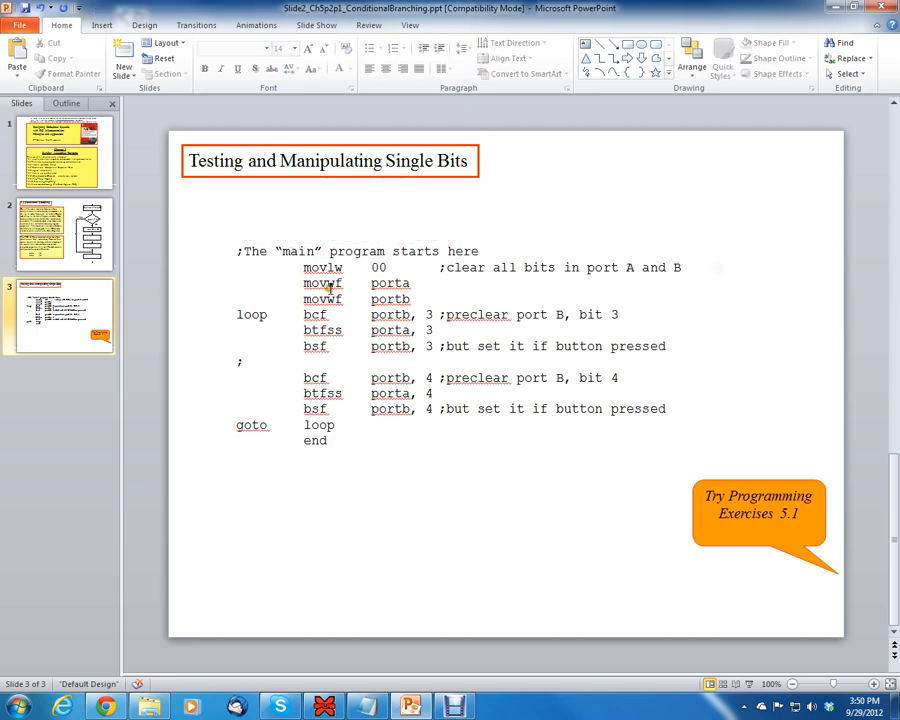
mouse_move(338, 268)
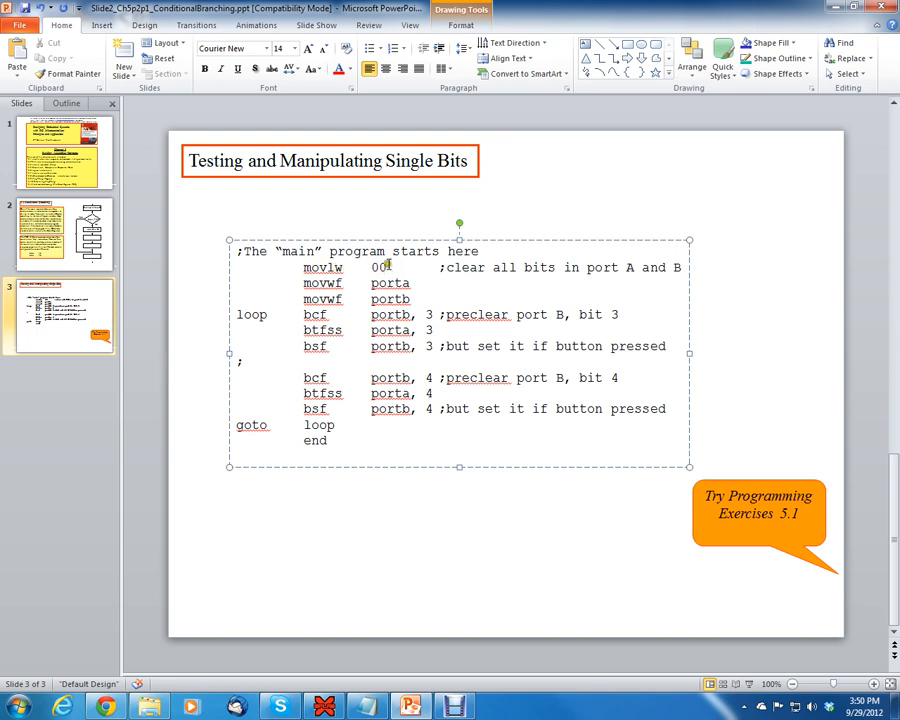
double_click(322, 268)
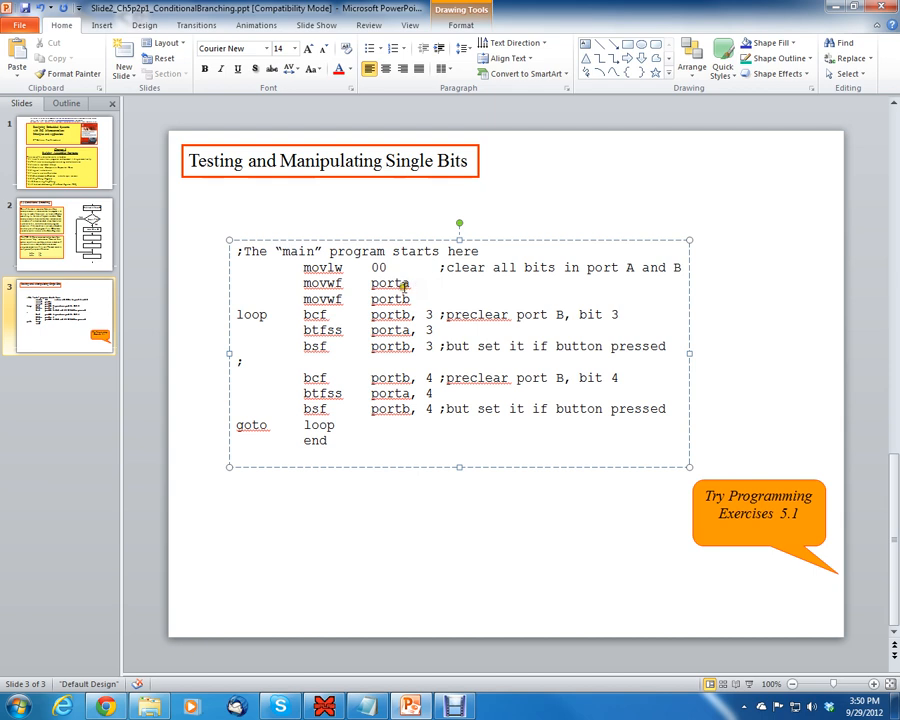
left_click(404, 284)
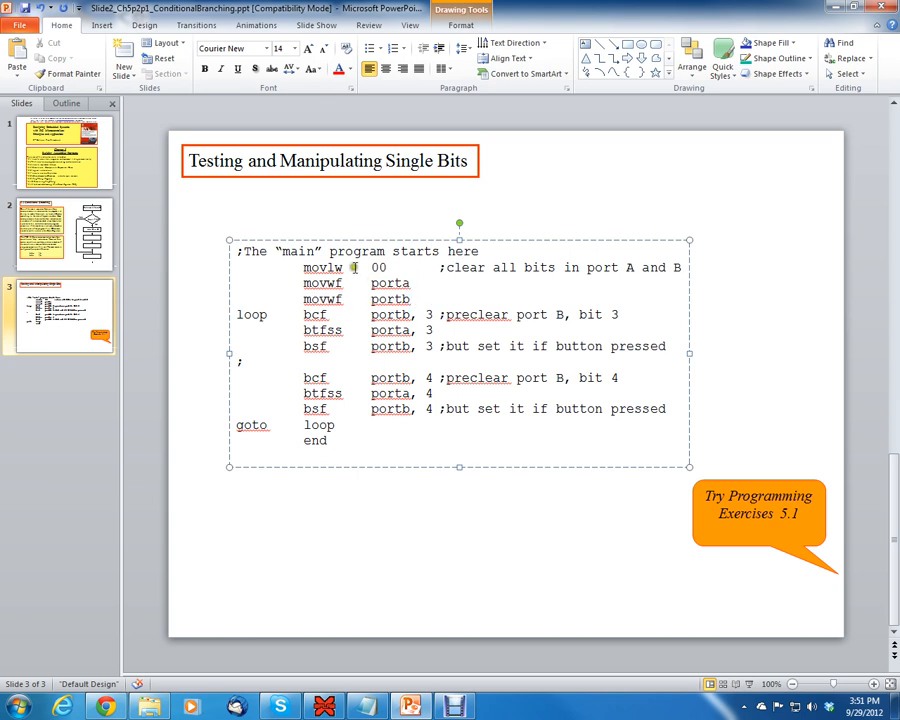
double_click(378, 268)
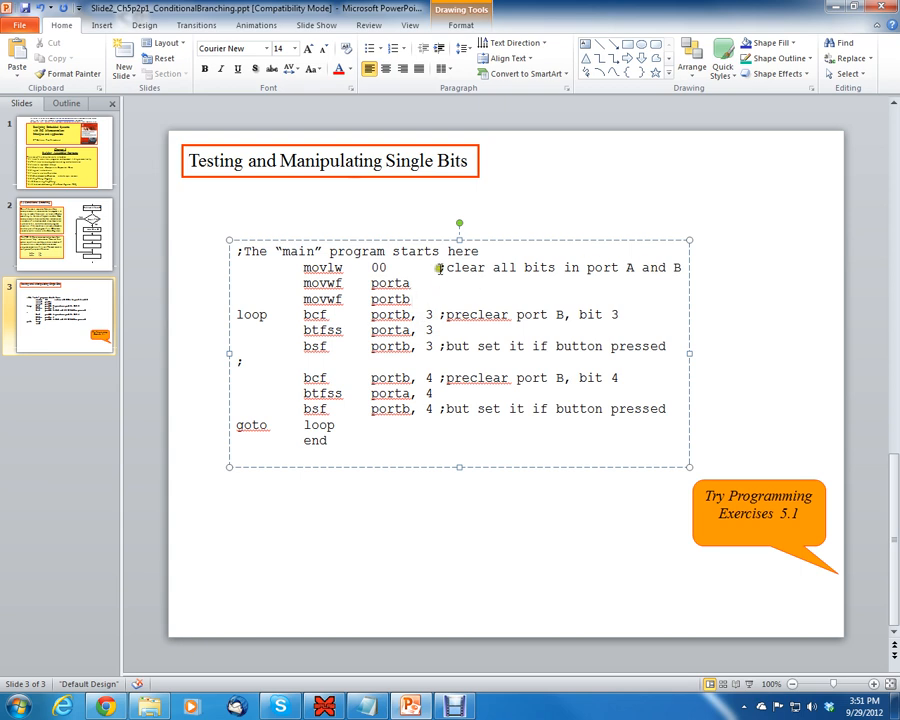
Select the setup instruction line in the code box to separate the code groups.
left_click_drag(440, 268, 688, 268)
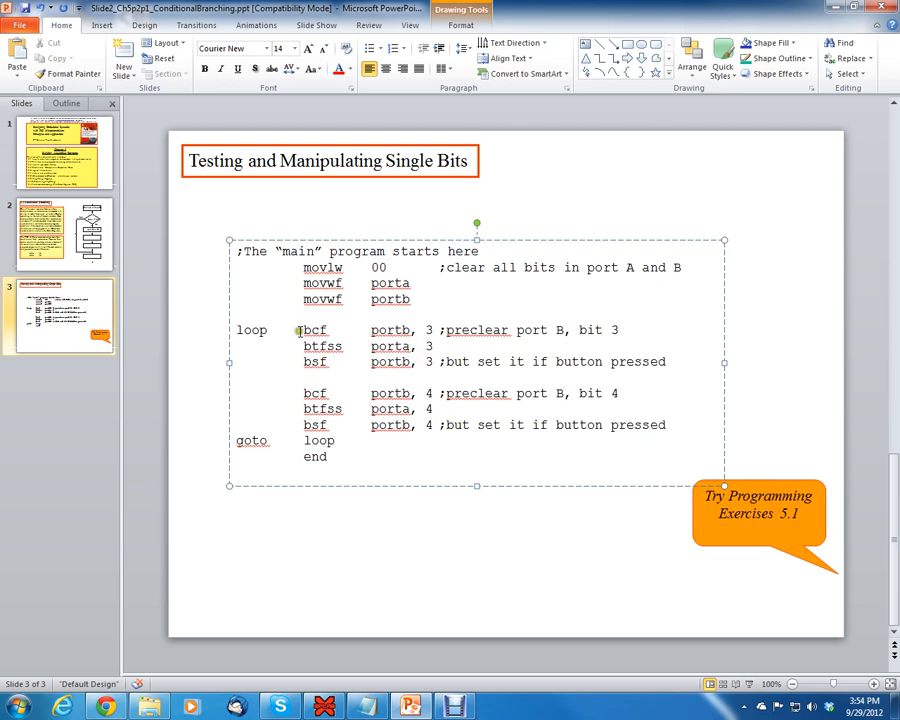
Highlight the bcf, btfss and bsf lines for bit 4 in the code listing.
left_click_drag(302, 330, 420, 330)
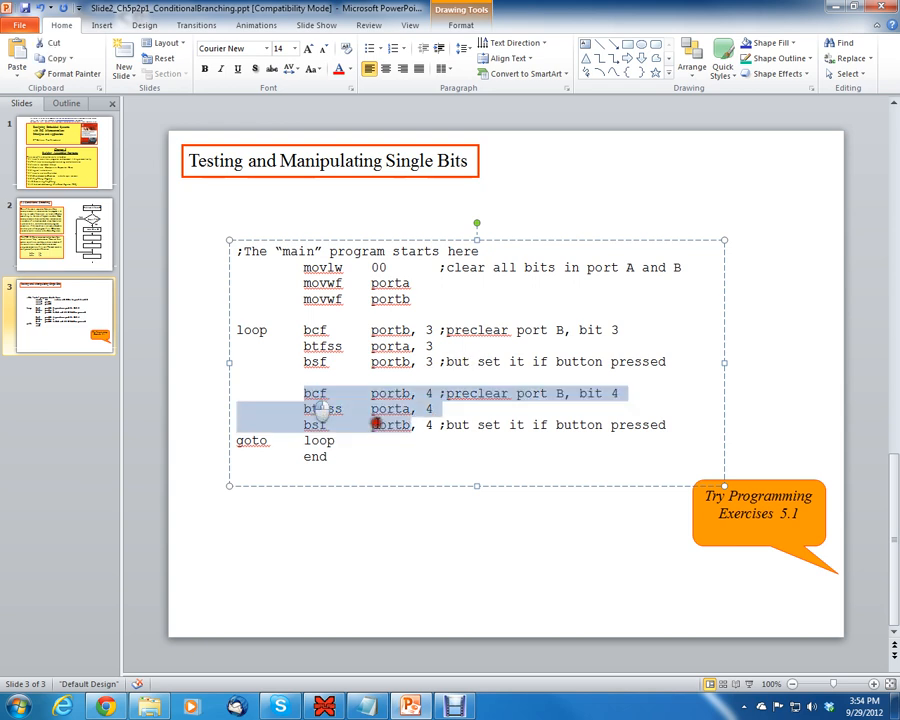
left_click(604, 424)
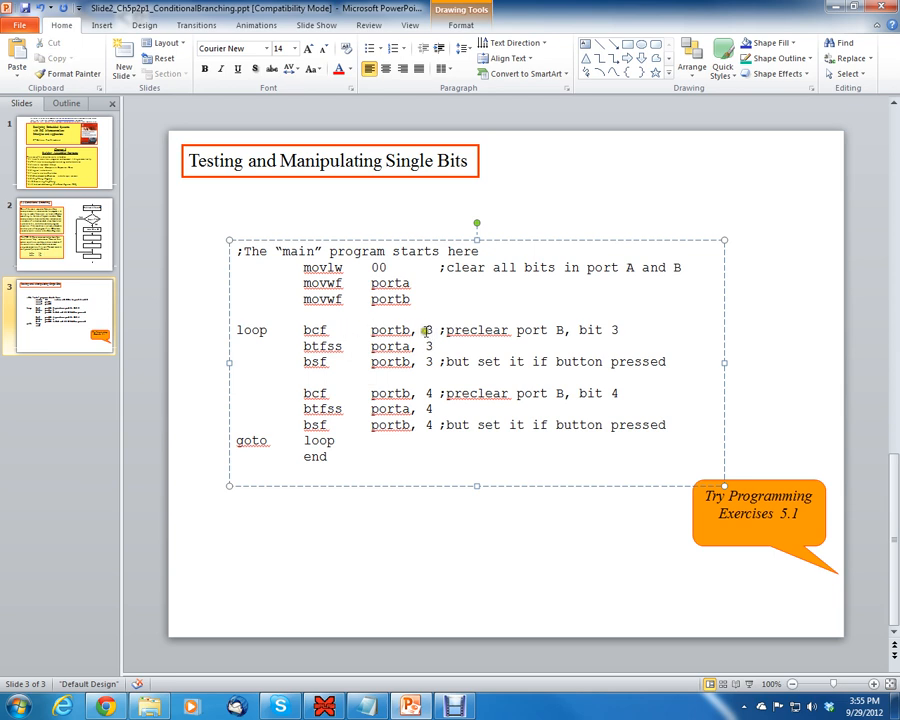
mouse_move(444, 336)
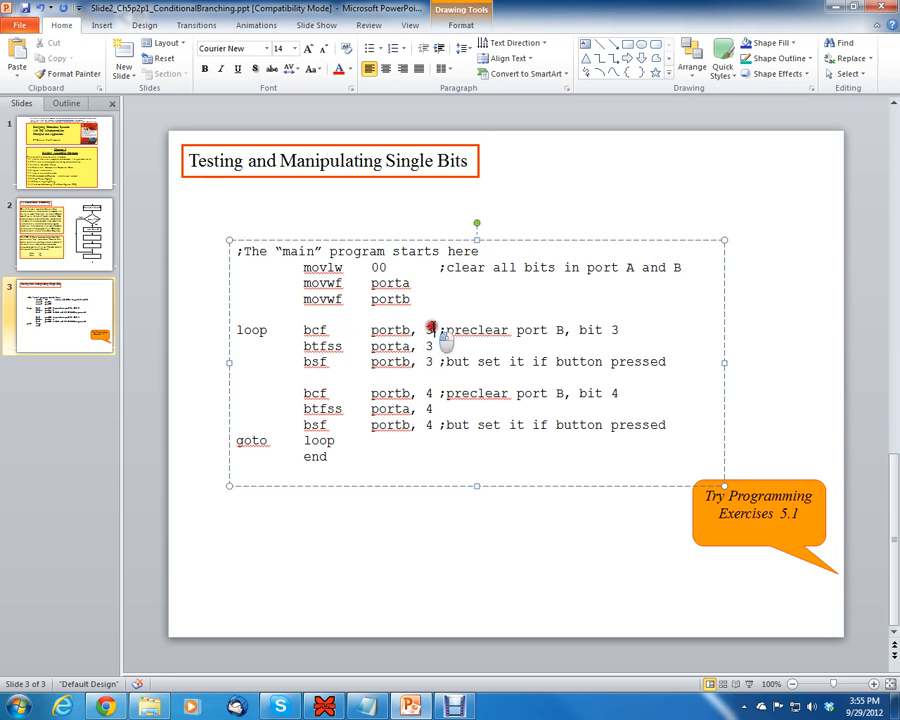
mouse_move(424, 364)
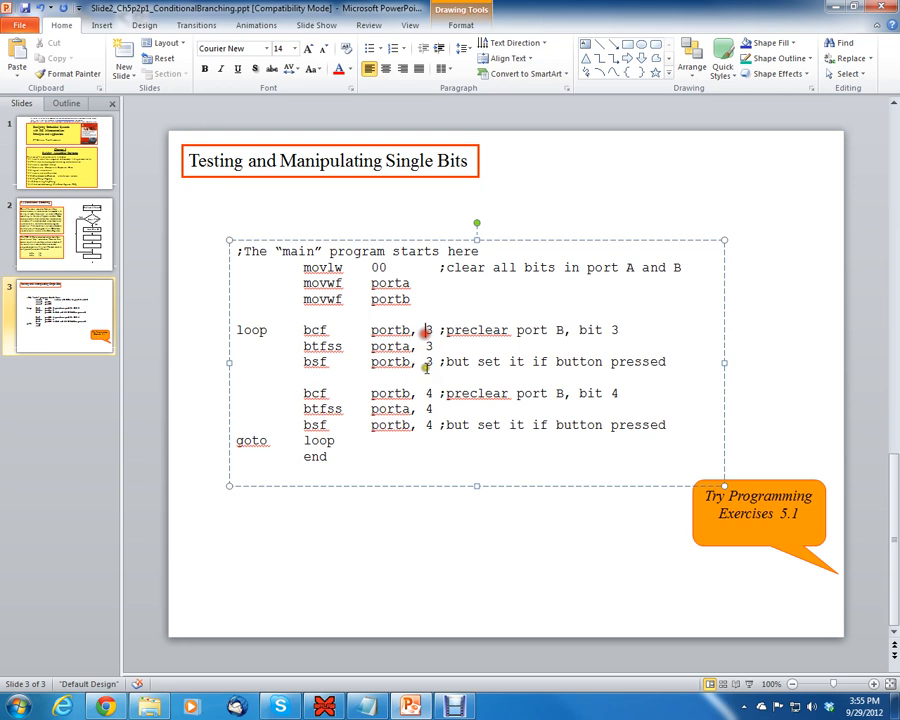